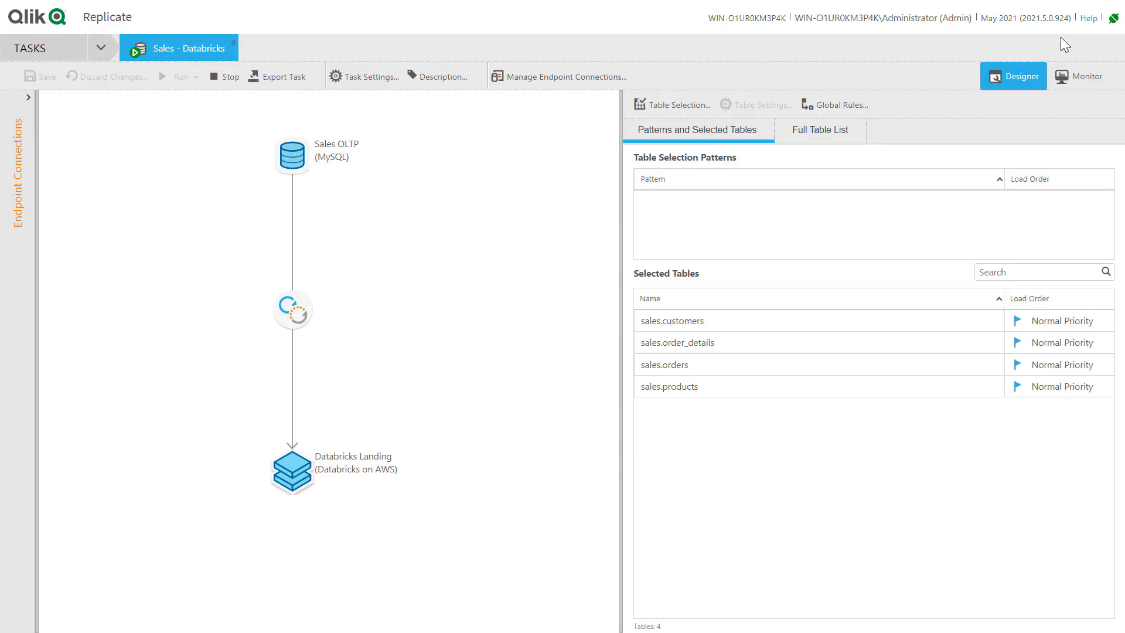
pyautogui.moveTo(1080, 81)
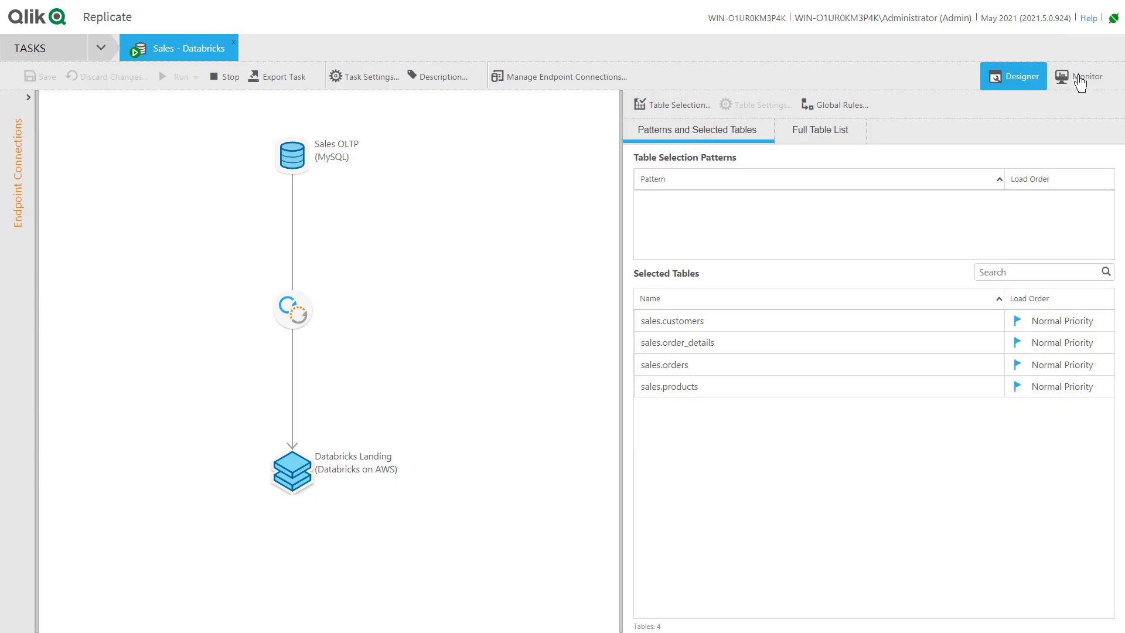
# Step: Check the completed full load results, then go to the task's Store Changes settings
pyautogui.click(1078, 76)
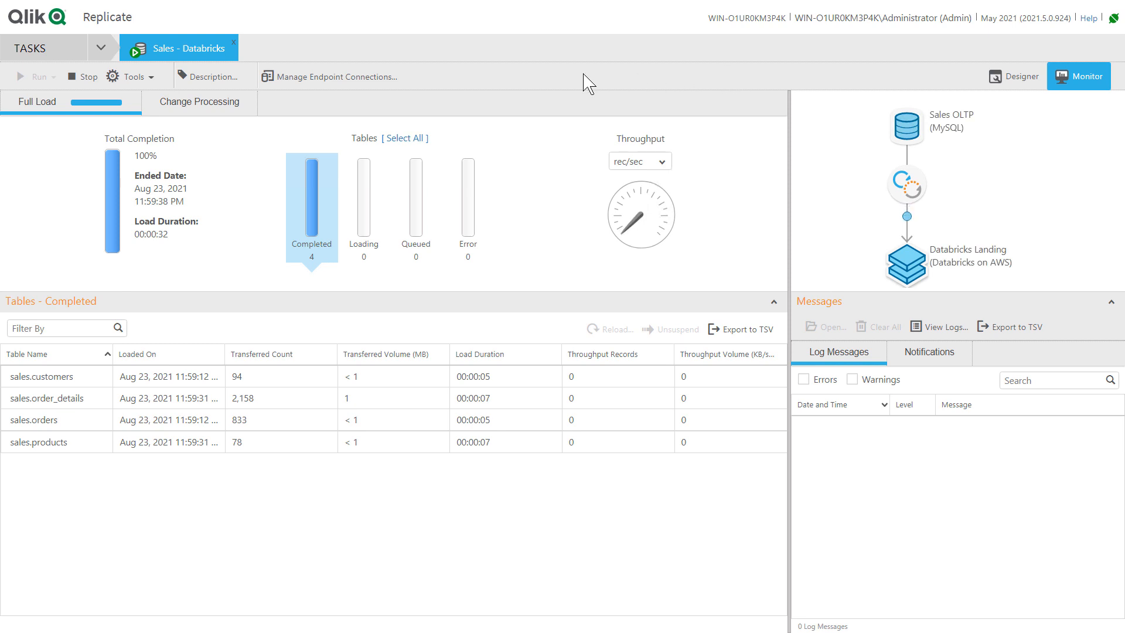
pyautogui.click(199, 100)
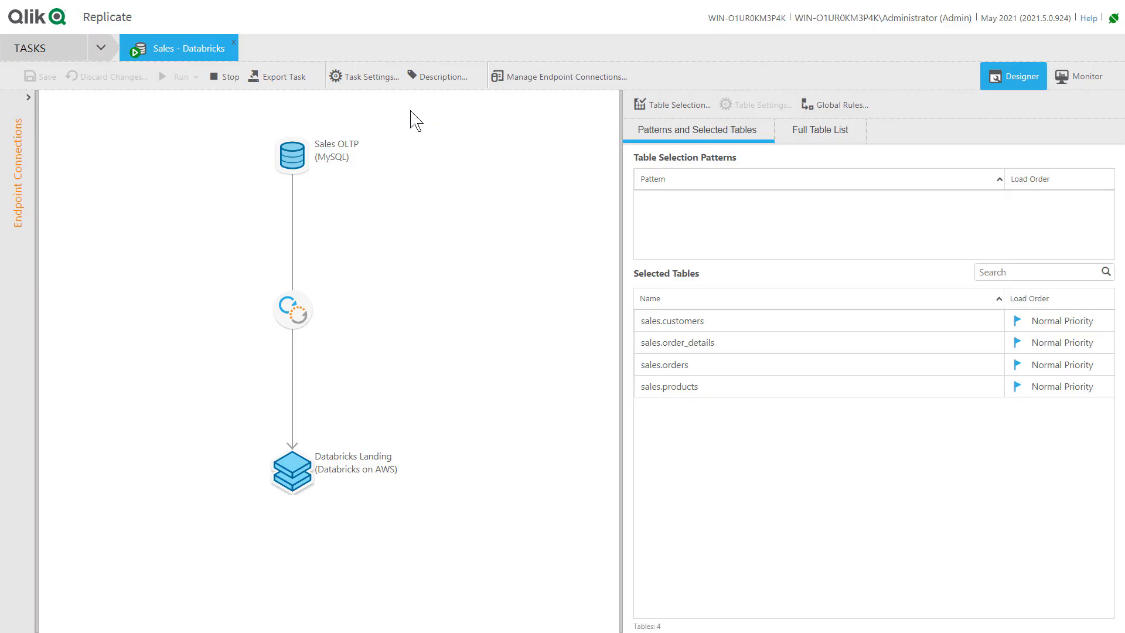
pyautogui.click(369, 76)
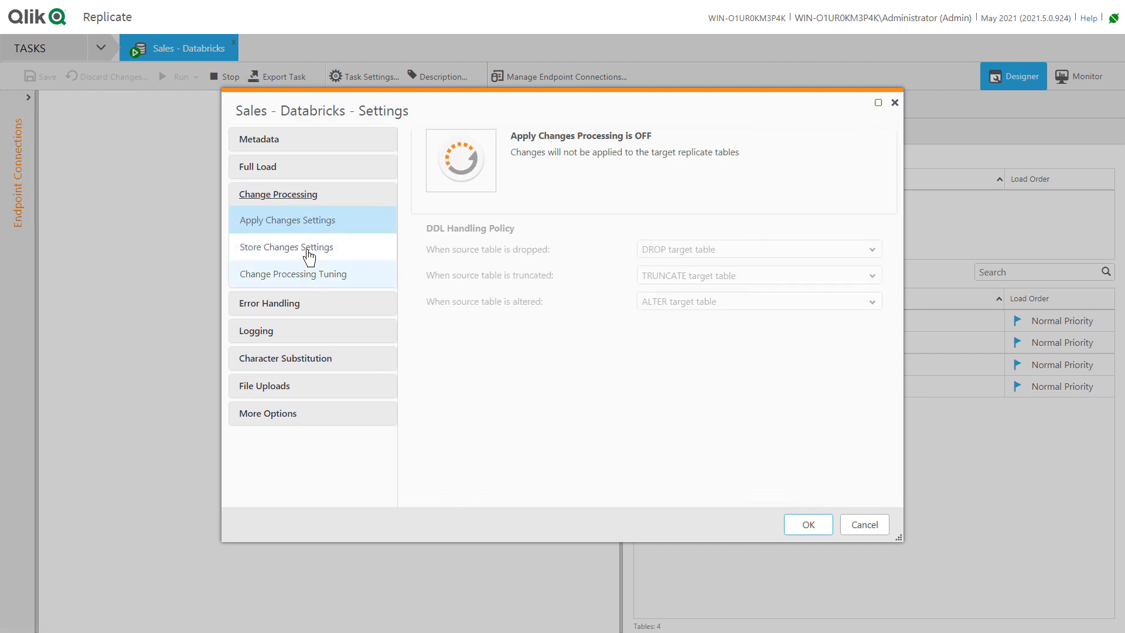
pyautogui.click(286, 247)
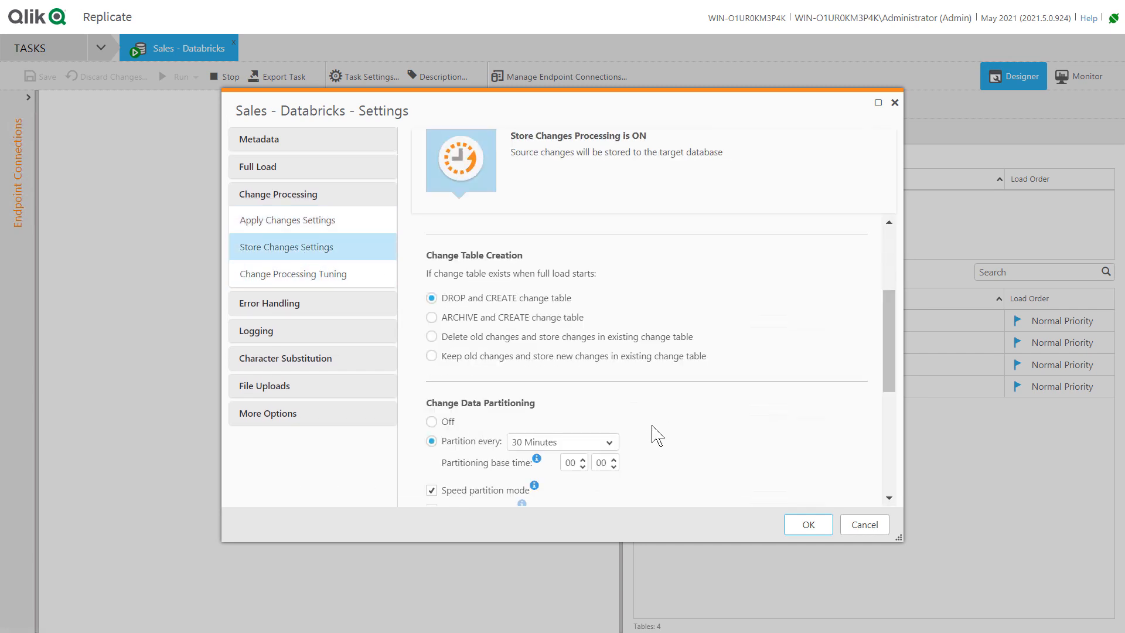
# Step: Turn off speed partition mode and partition change data every 5 minutes
pyautogui.scroll(-3)
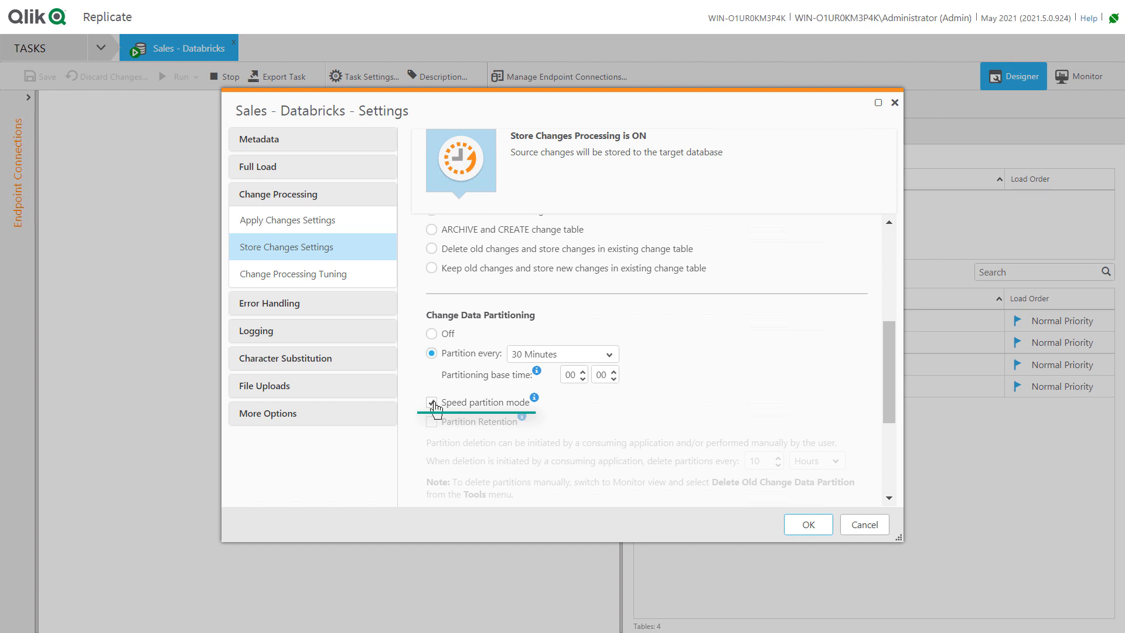
pyautogui.click(433, 401)
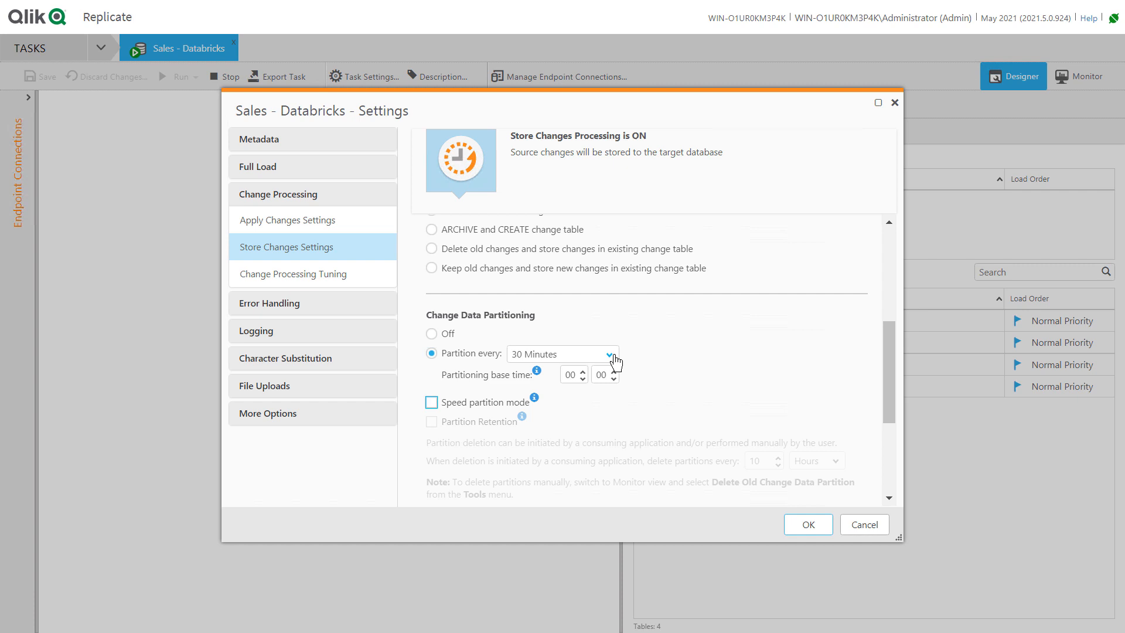
pyautogui.click(561, 354)
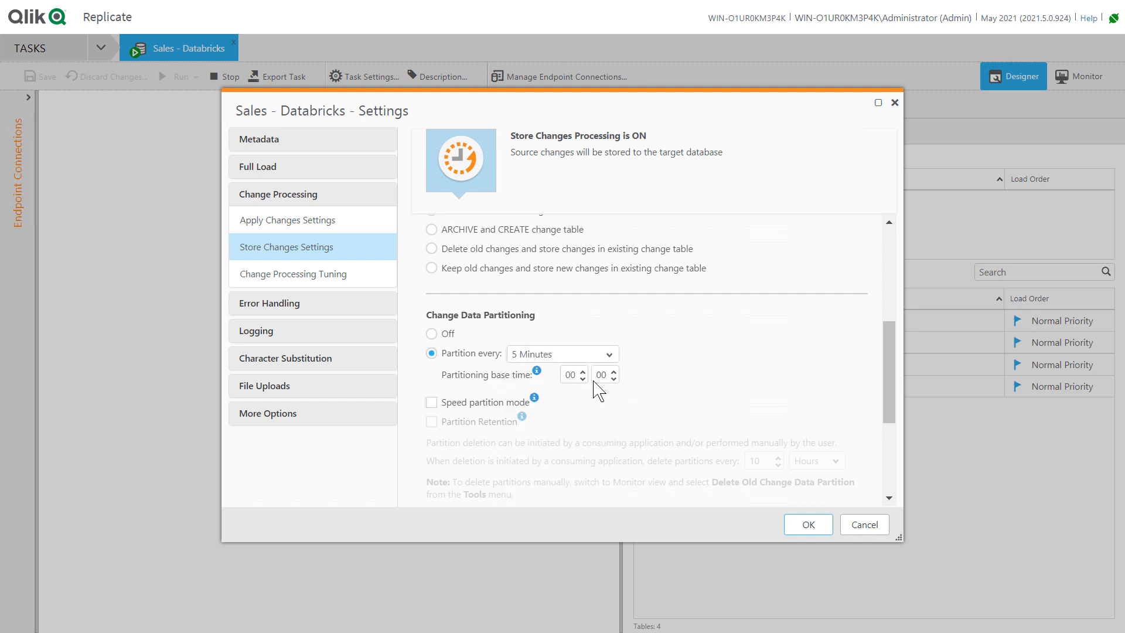
pyautogui.moveTo(629, 380)
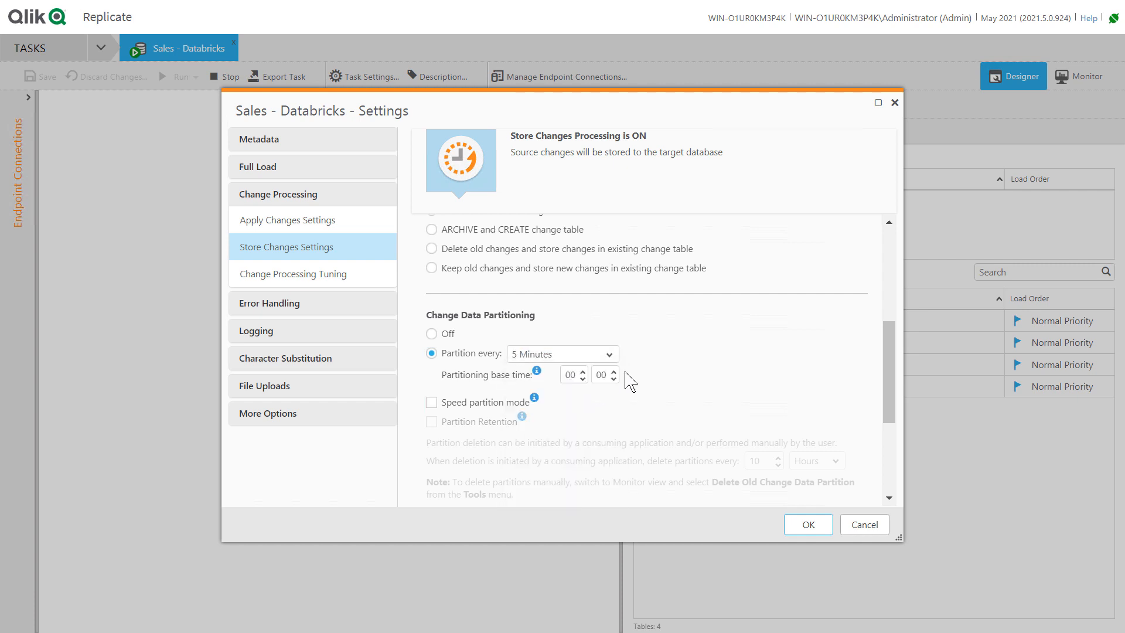
pyautogui.moveTo(258, 140)
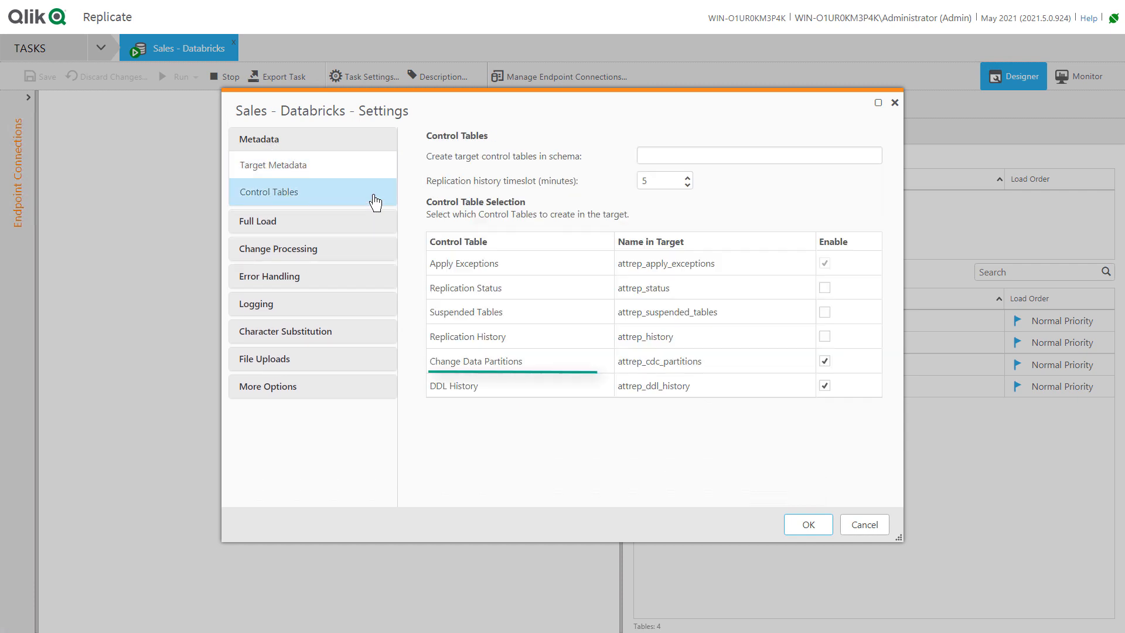
pyautogui.click(474, 386)
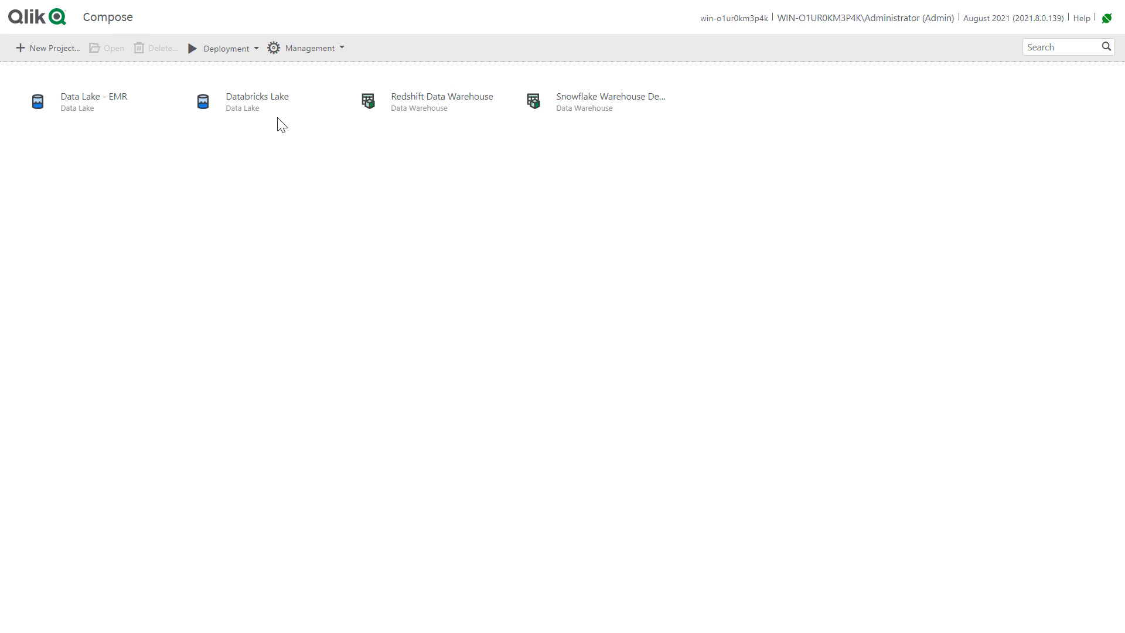
pyautogui.moveTo(266, 115)
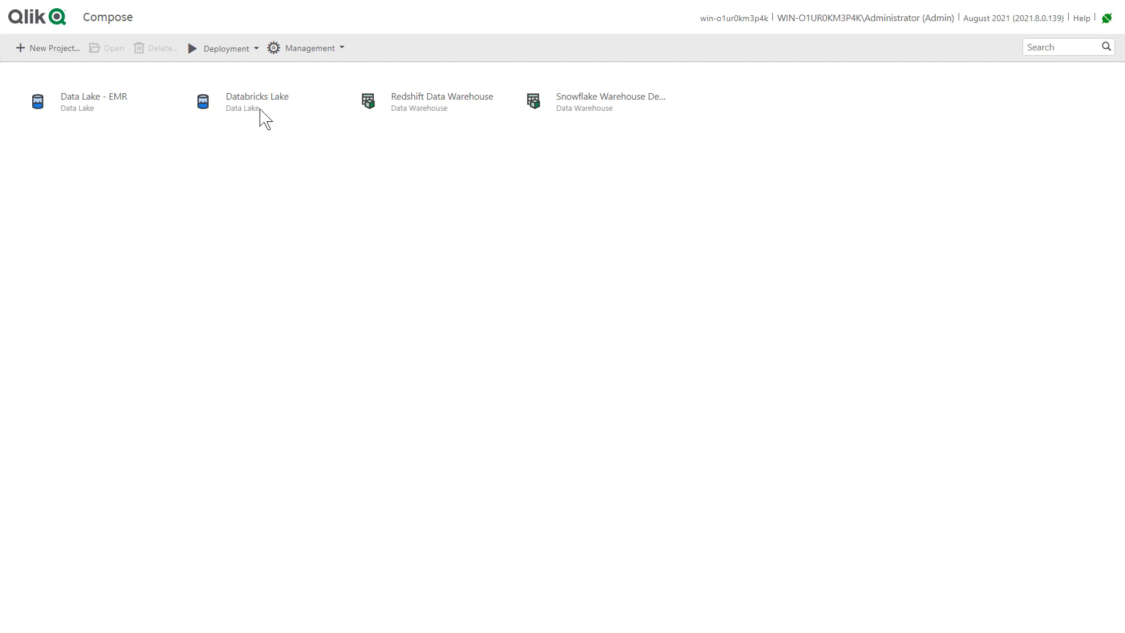
# Step: Open the Databricks Lake project from the Compose home page
pyautogui.doubleClick(257, 102)
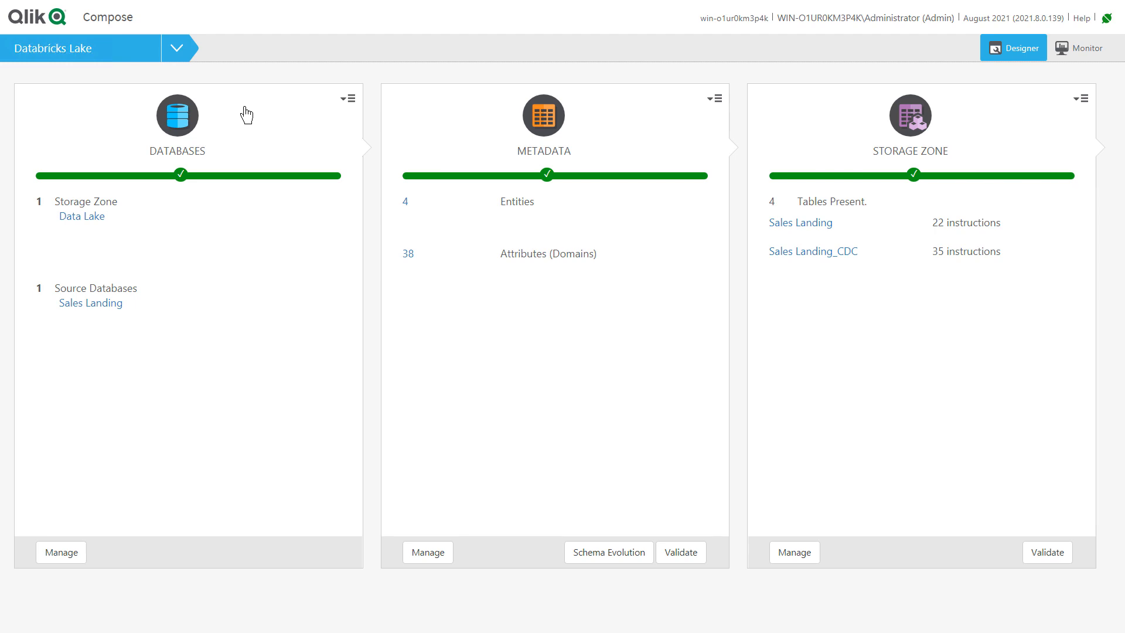
pyautogui.moveTo(713, 99)
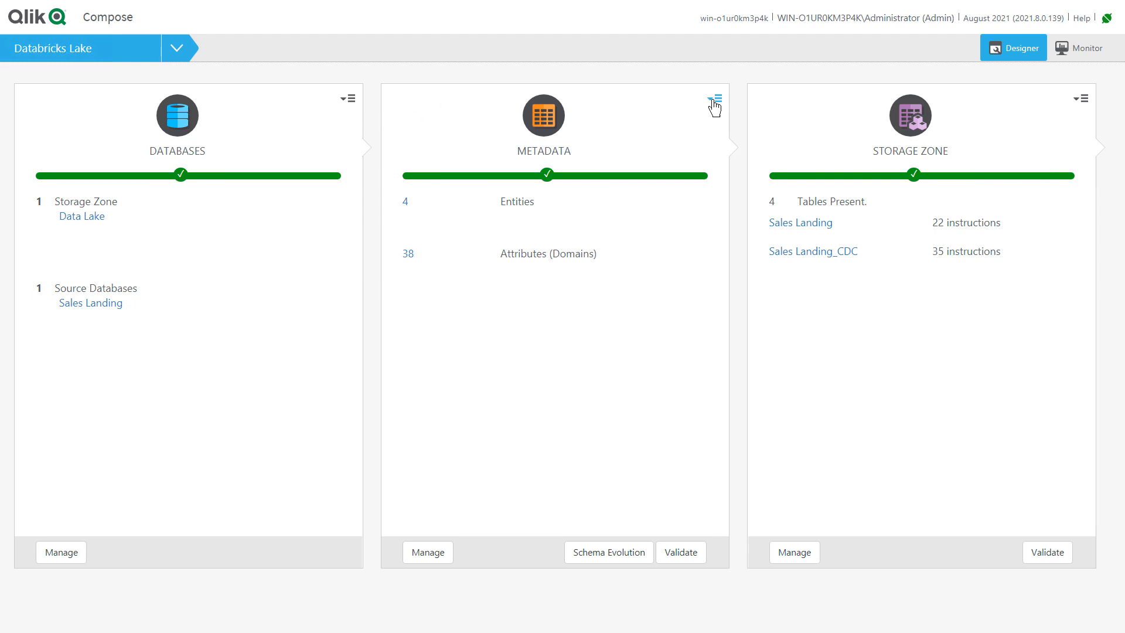
pyautogui.click(715, 99)
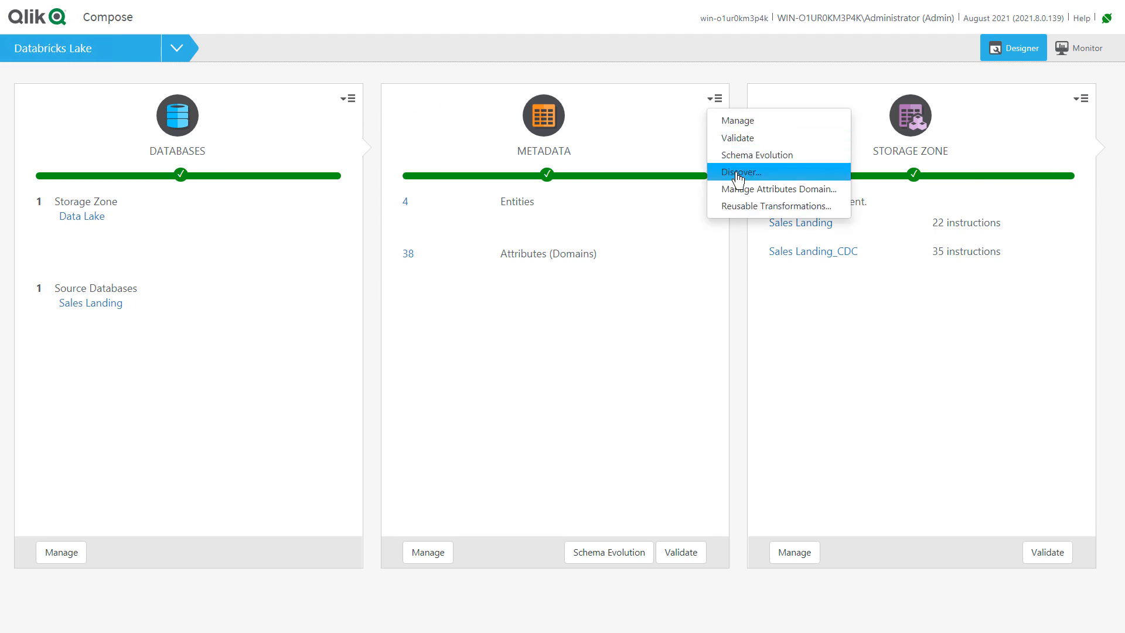
pyautogui.click(739, 171)
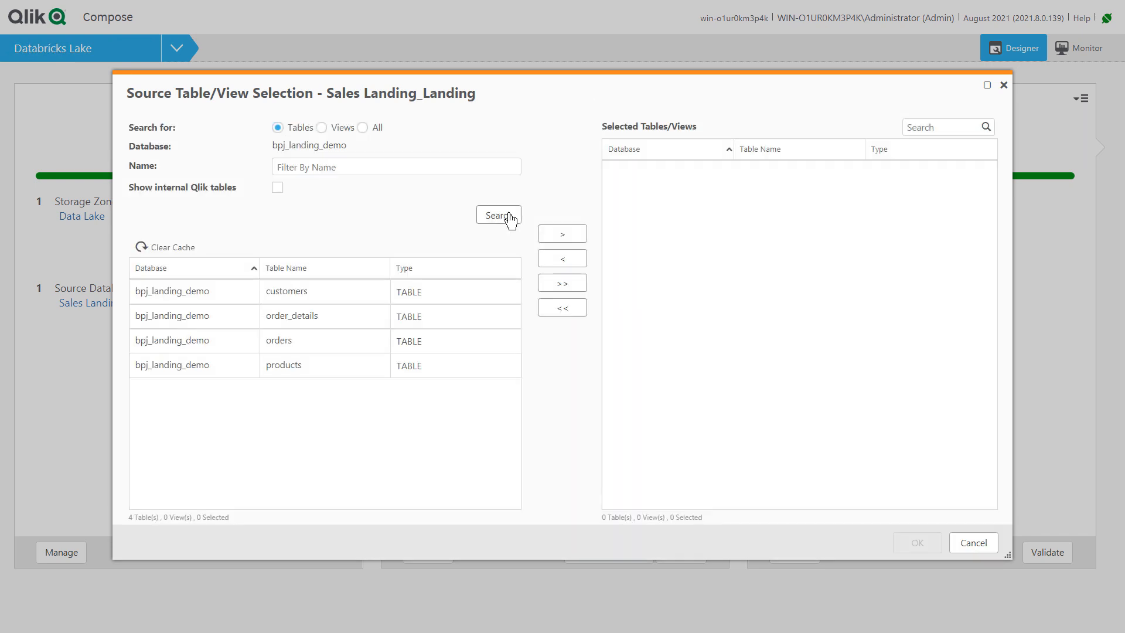
pyautogui.moveTo(967, 539)
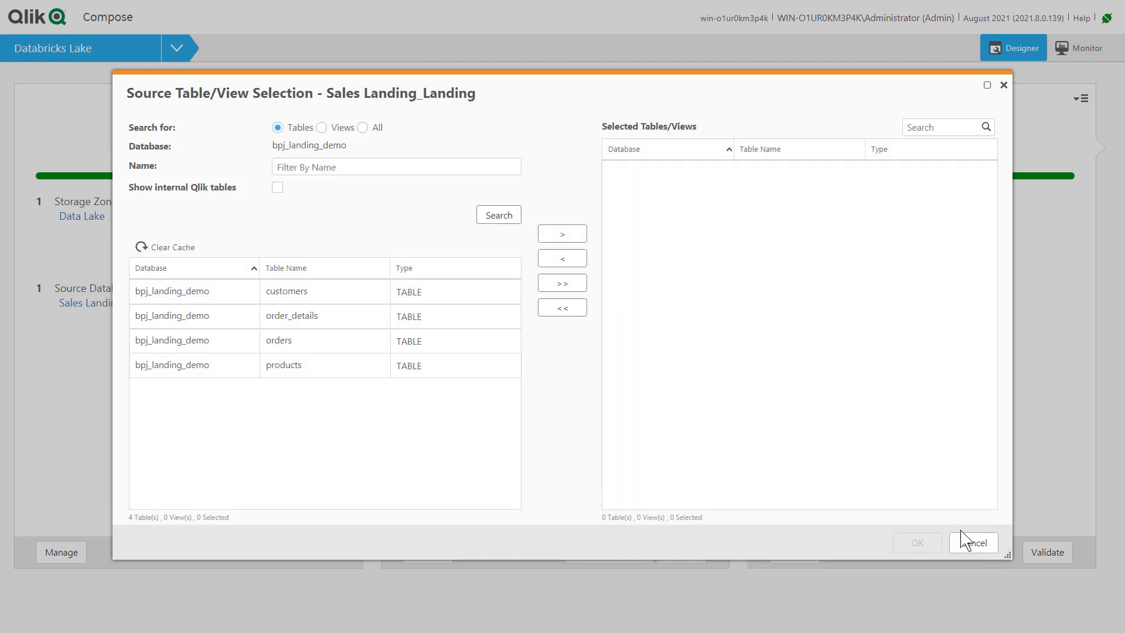
pyautogui.click(974, 542)
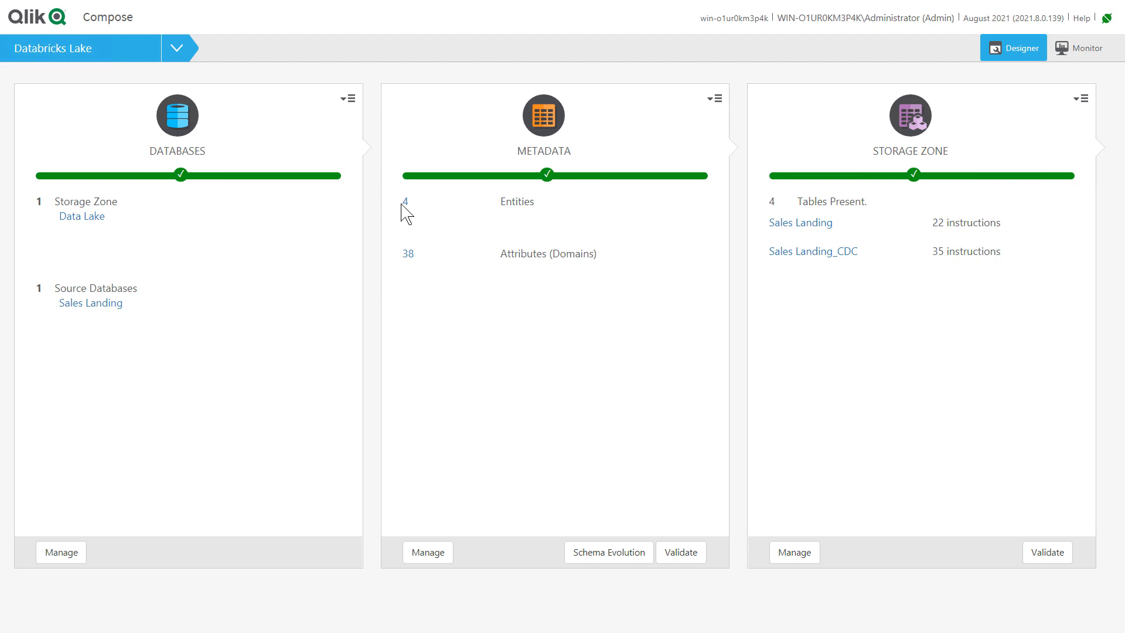
pyautogui.click(427, 552)
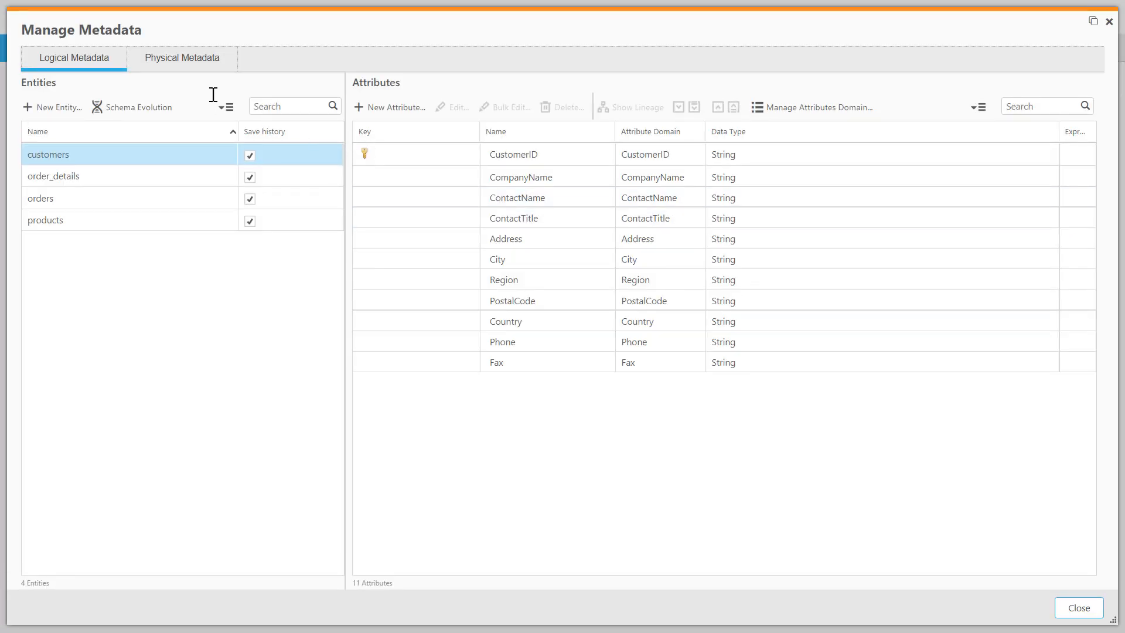
pyautogui.click(182, 58)
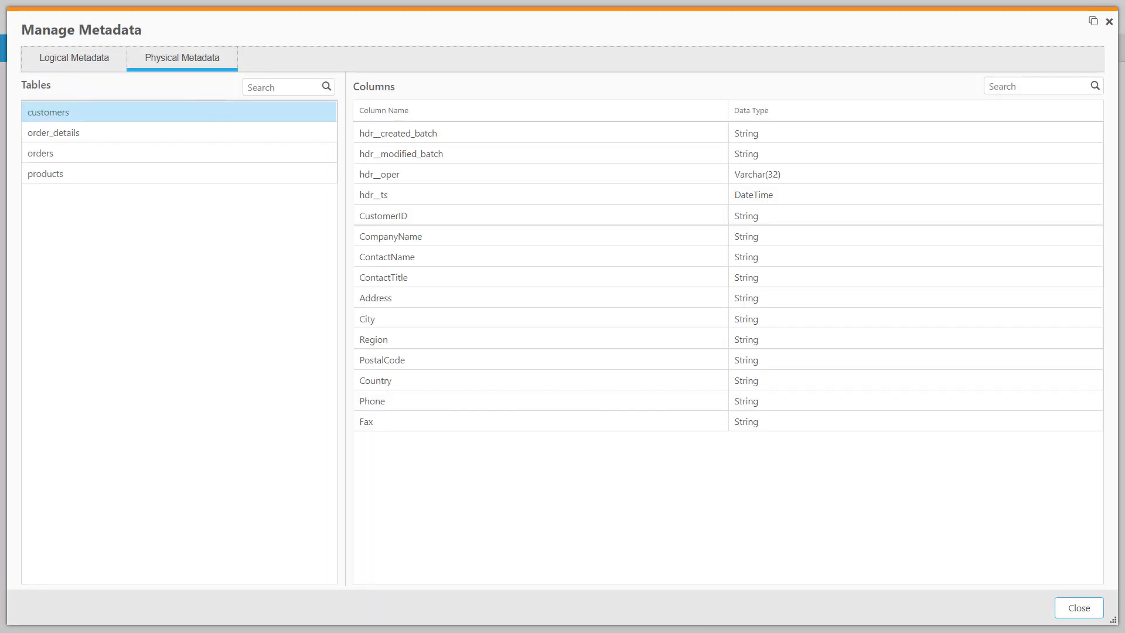
pyautogui.click(1079, 609)
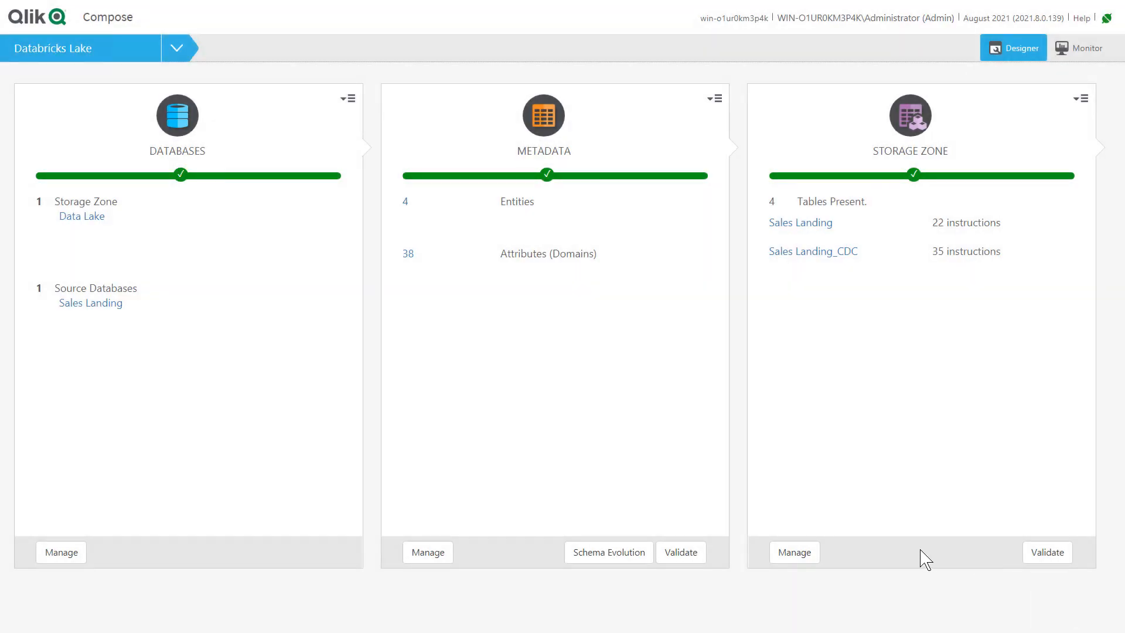
# Step: Manage the storage zone, select the Sales Landing task and list its statements
pyautogui.click(794, 552)
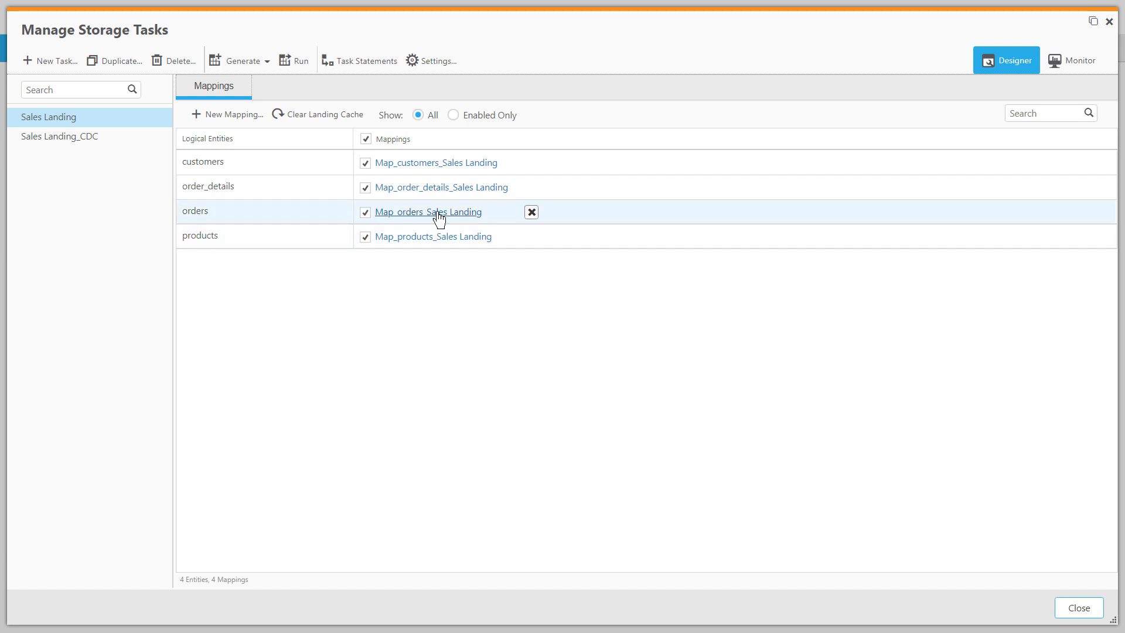
pyautogui.click(436, 162)
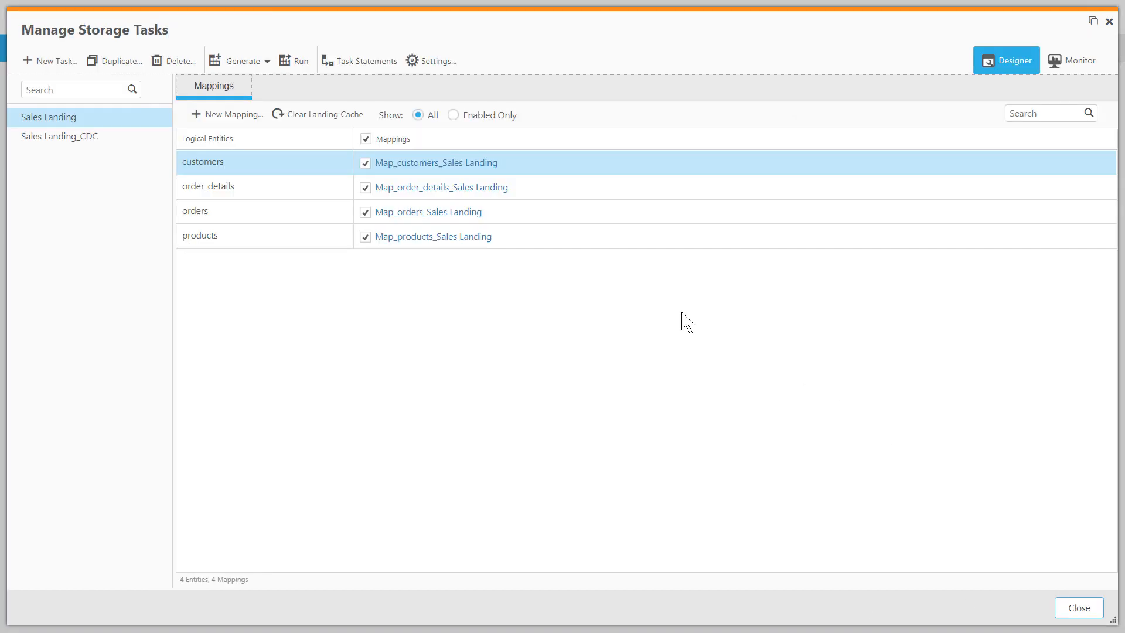
pyautogui.click(358, 60)
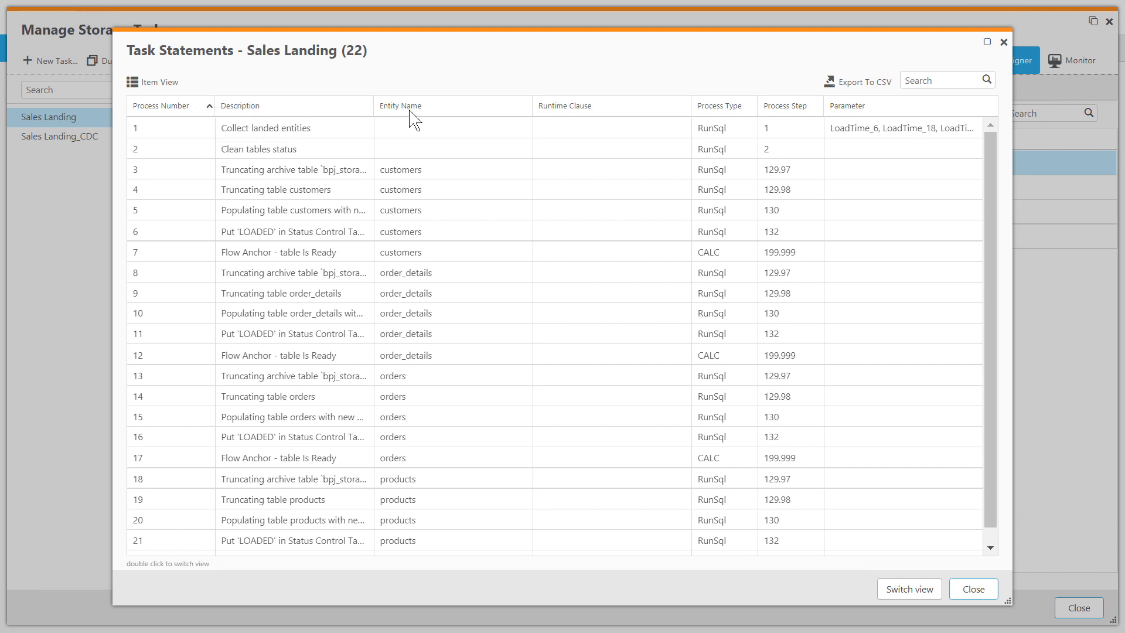
# Step: Sort statements by process step, review statement 5's customers SQL, then close
pyautogui.click(788, 105)
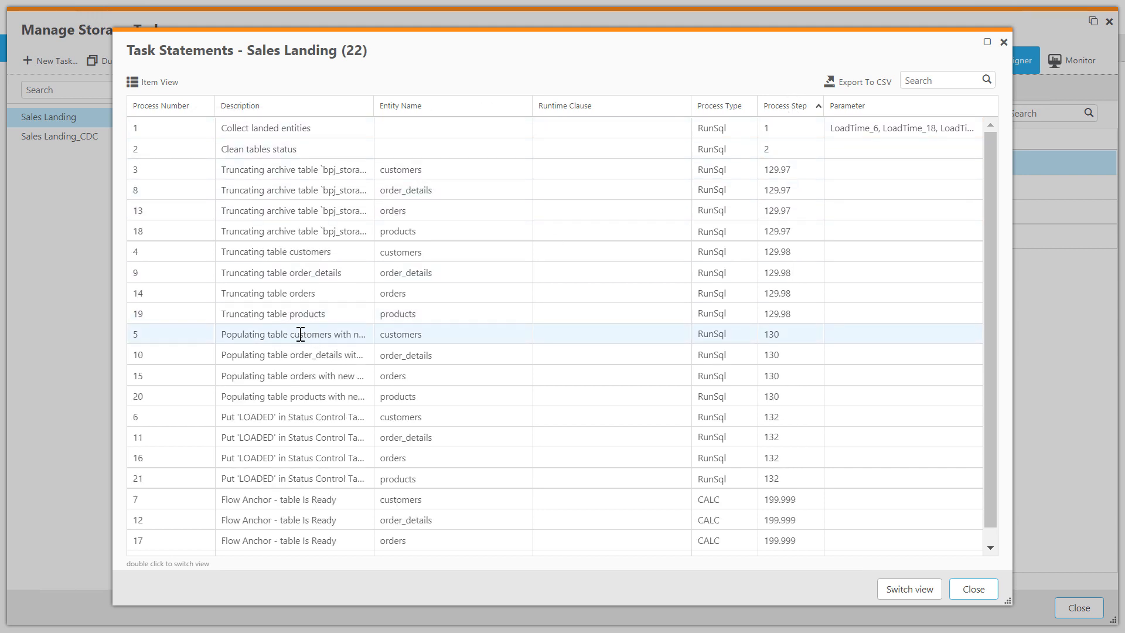
pyautogui.doubleClick(301, 334)
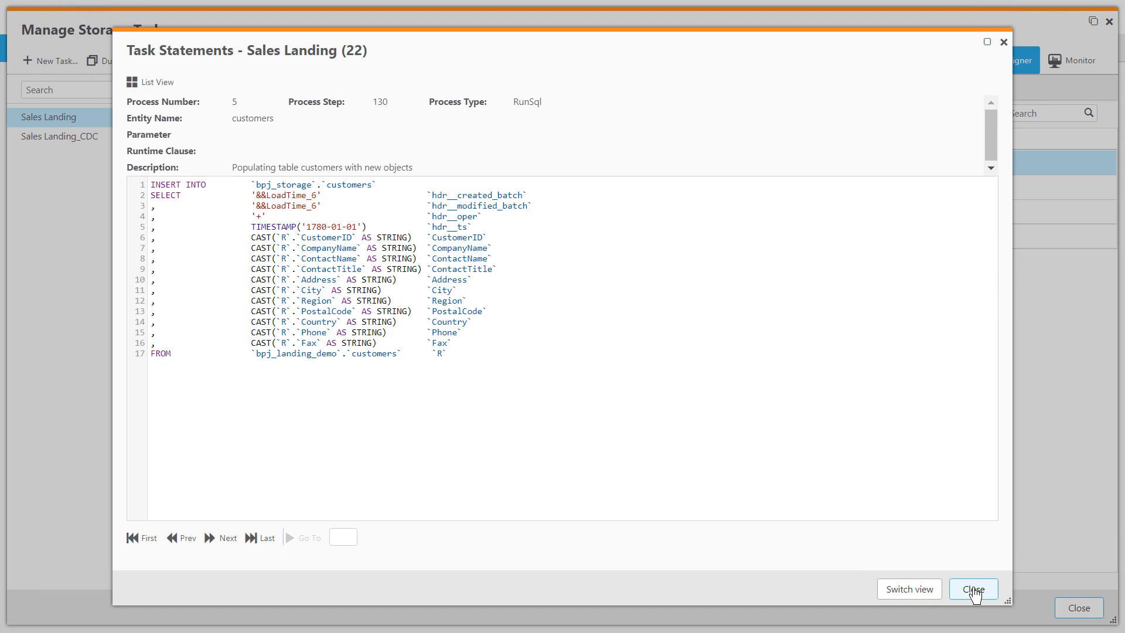
pyautogui.click(973, 588)
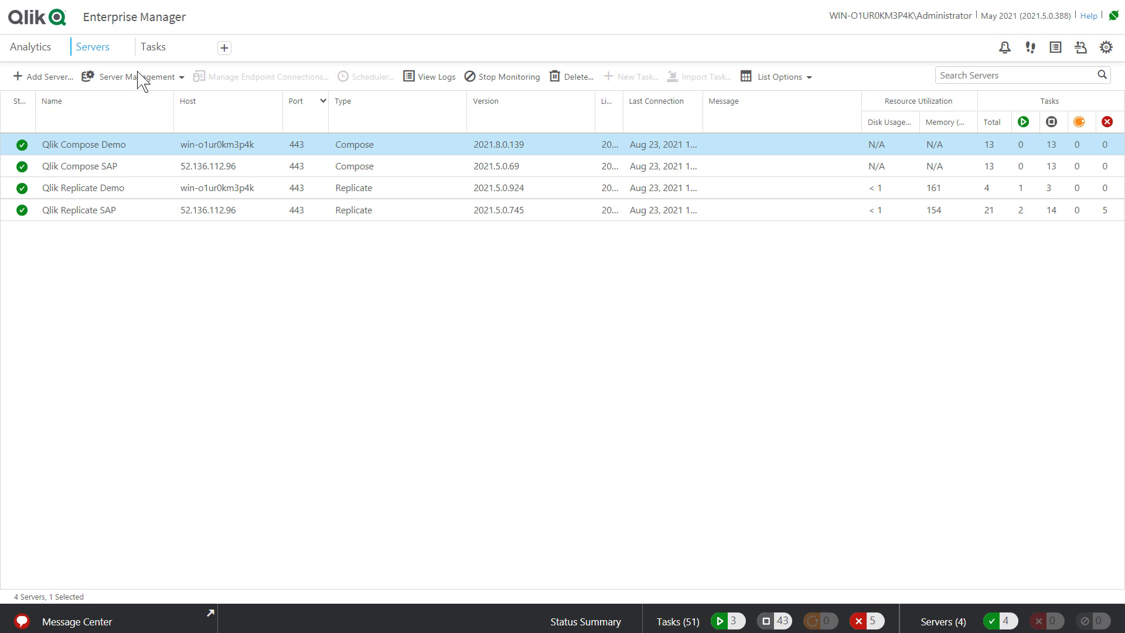
# Step: Show the Servers list with four connected Compose and Replicate servers
pyautogui.click(152, 47)
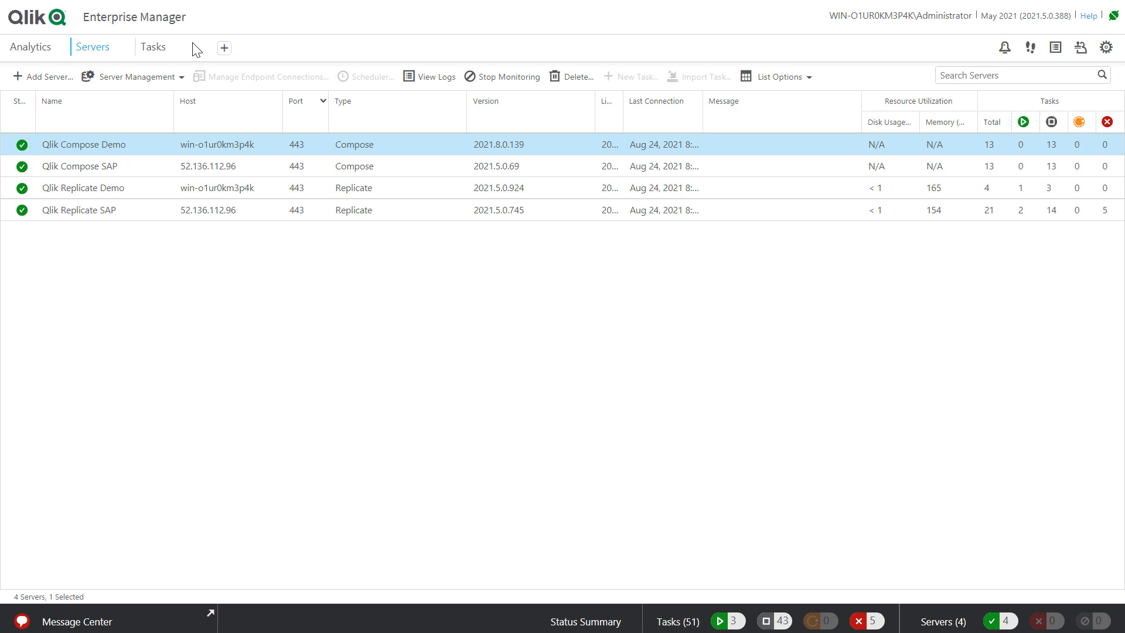
# Step: Select Databricks CDC Workflow in the task list and run it
pyautogui.click(152, 47)
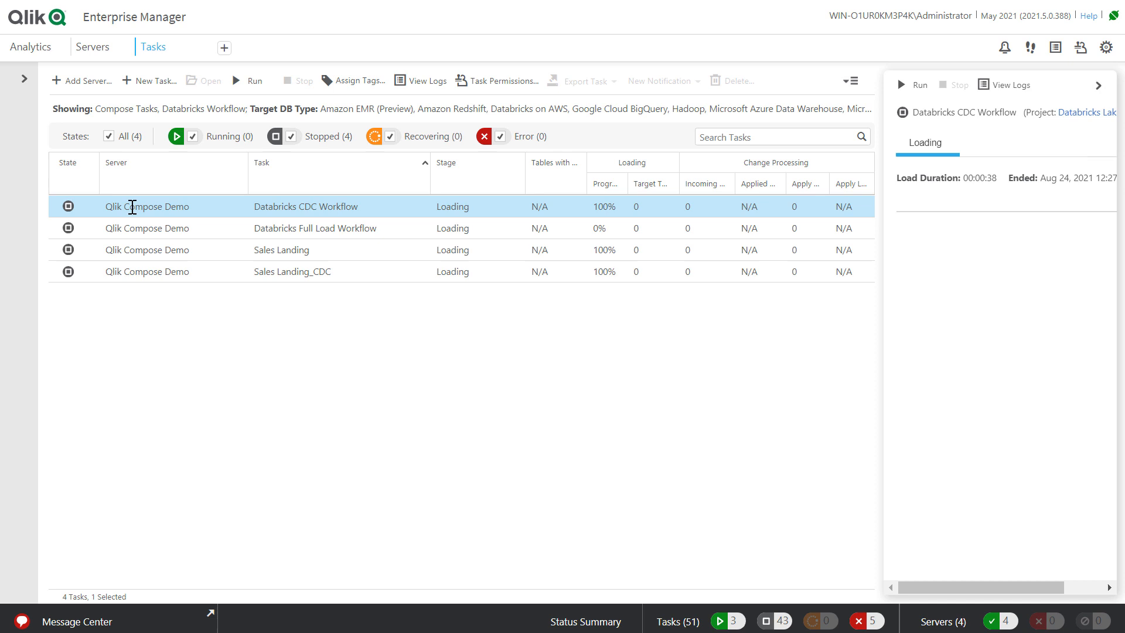
pyautogui.moveTo(322, 206)
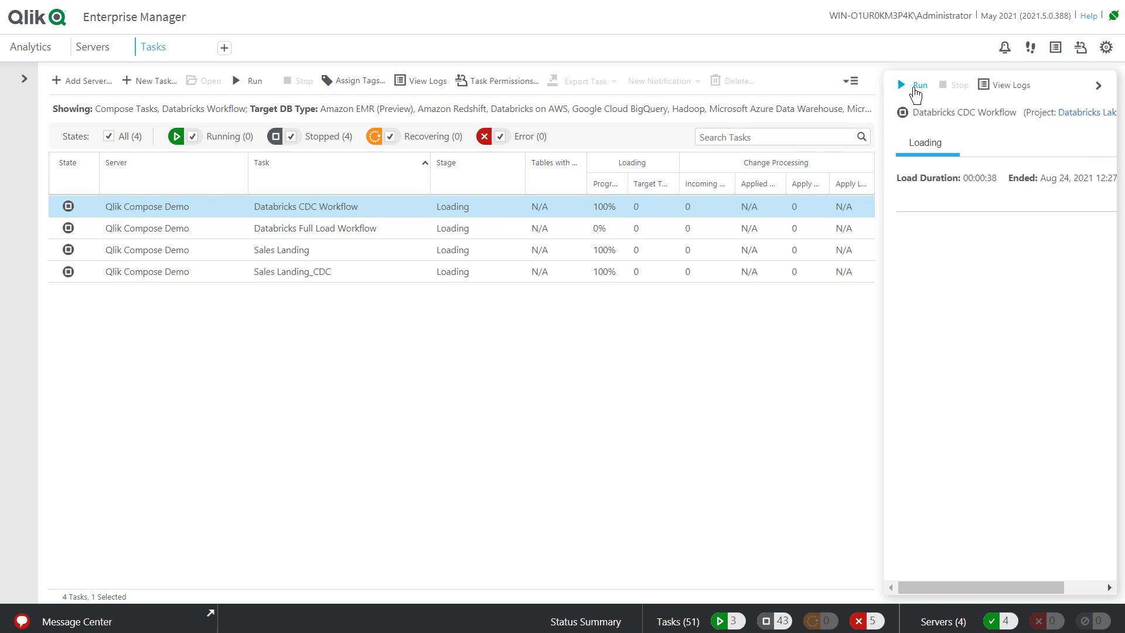
pyautogui.click(912, 85)
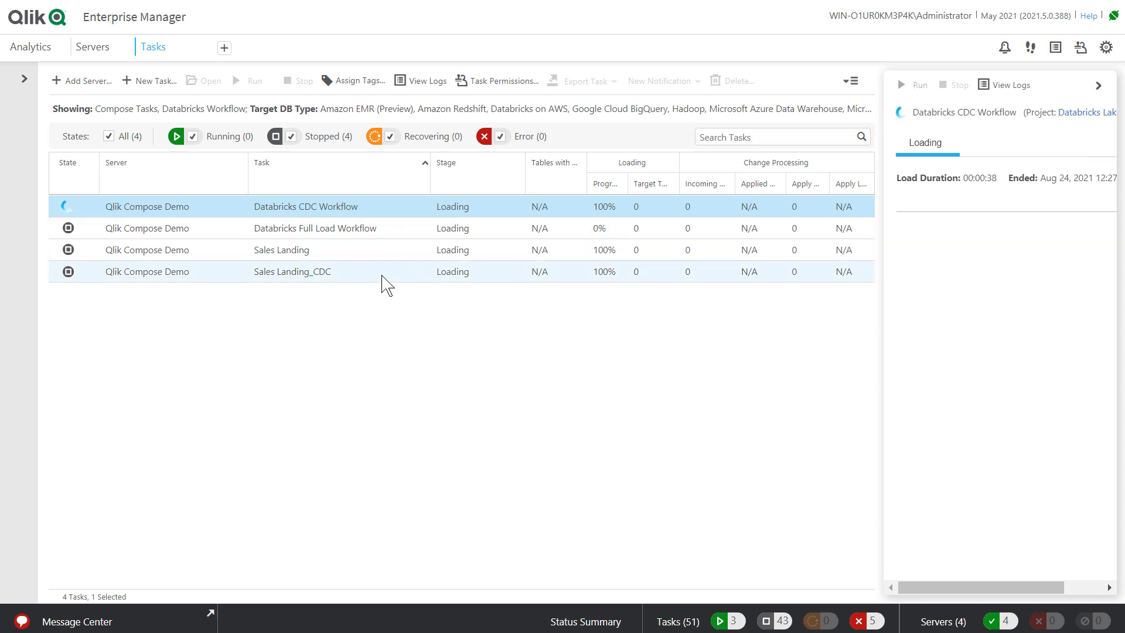
pyautogui.click(292, 270)
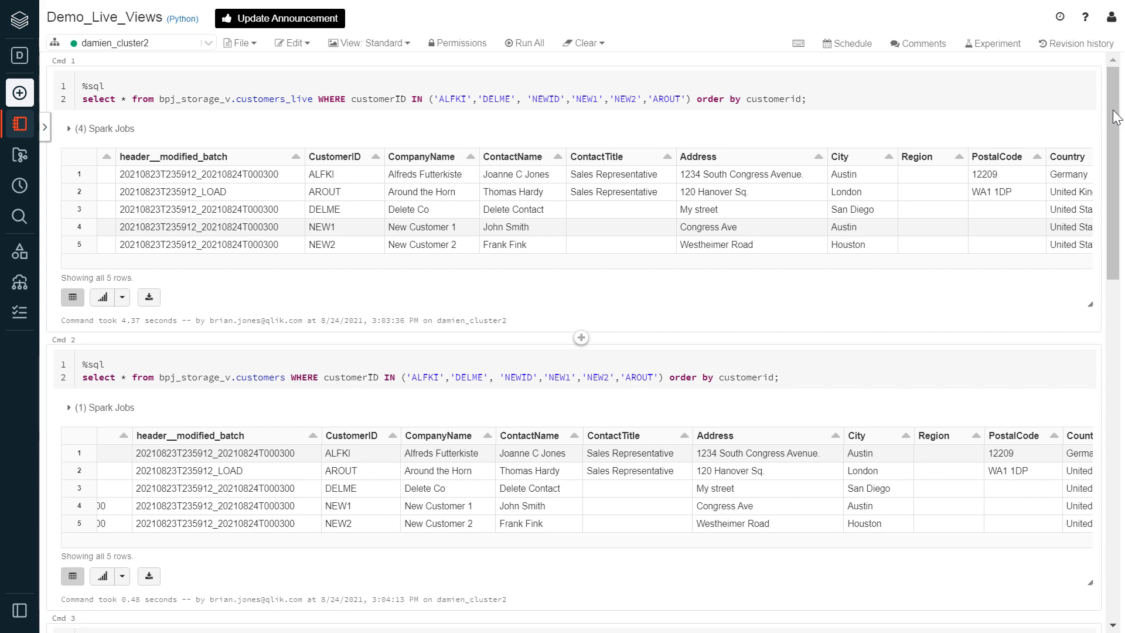
pyautogui.moveTo(1117, 151)
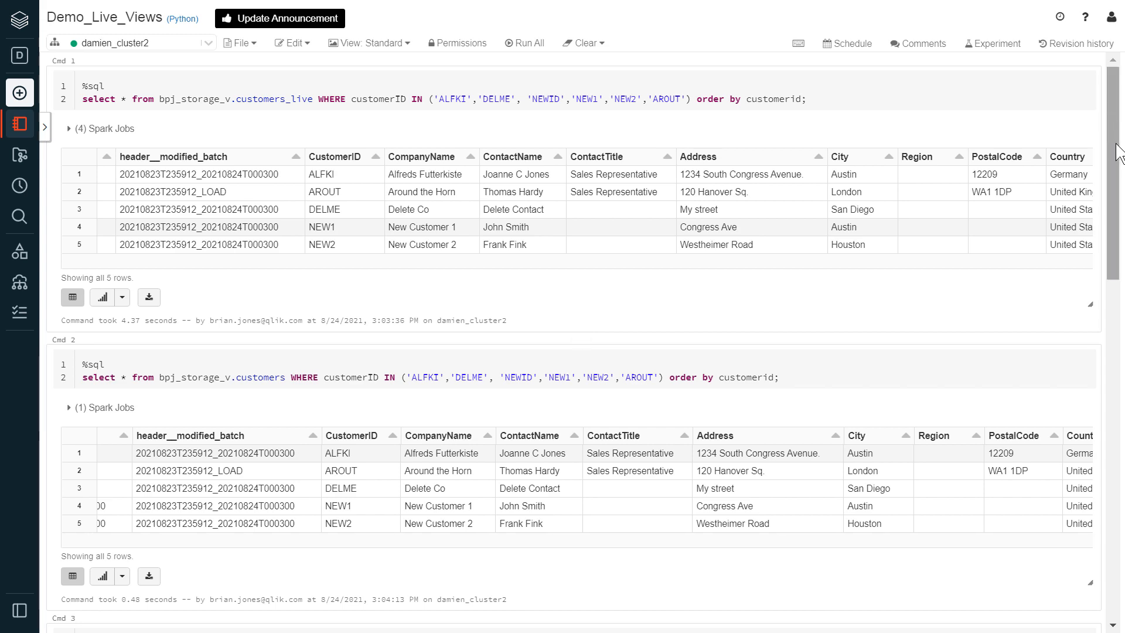
# Step: Scroll through the customers history query results showing seven rows each
pyautogui.scroll(-3)
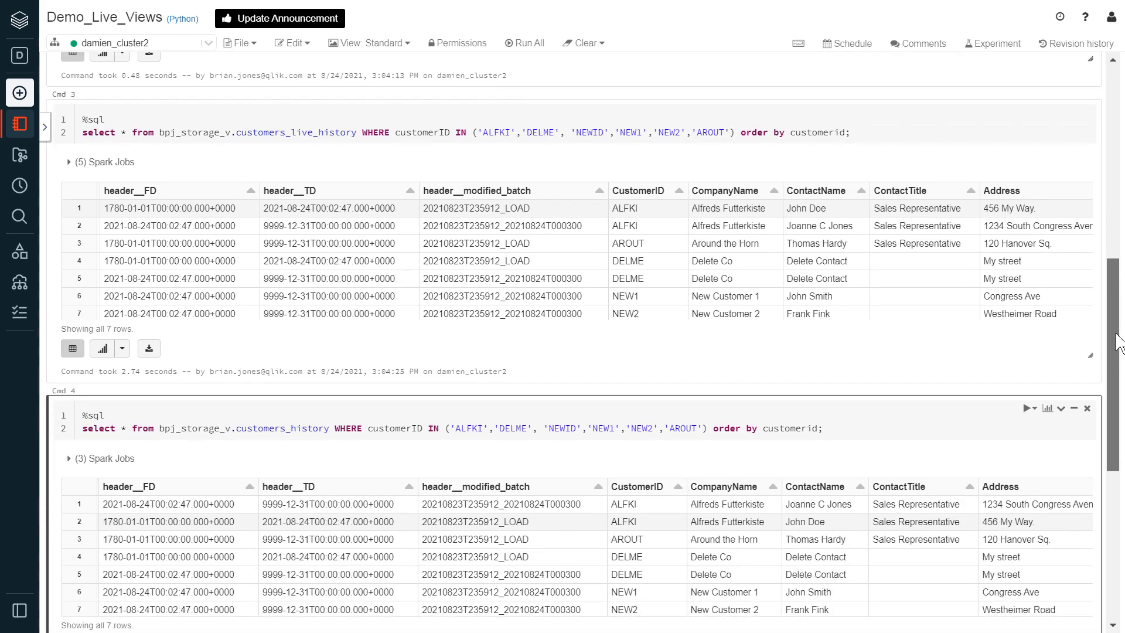